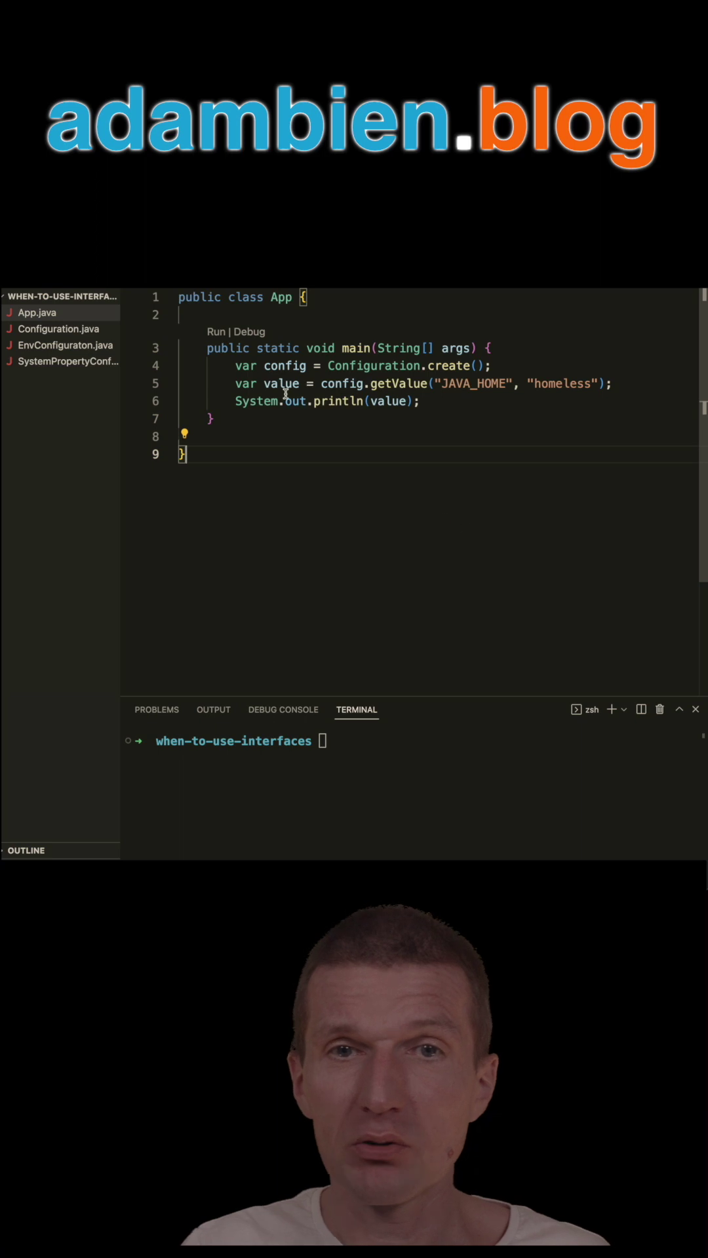
View Configuration.java and highlight its static create method returning SystemPropertyConfiguration.
{"action": "left_click", "coordinate": [58, 329]}
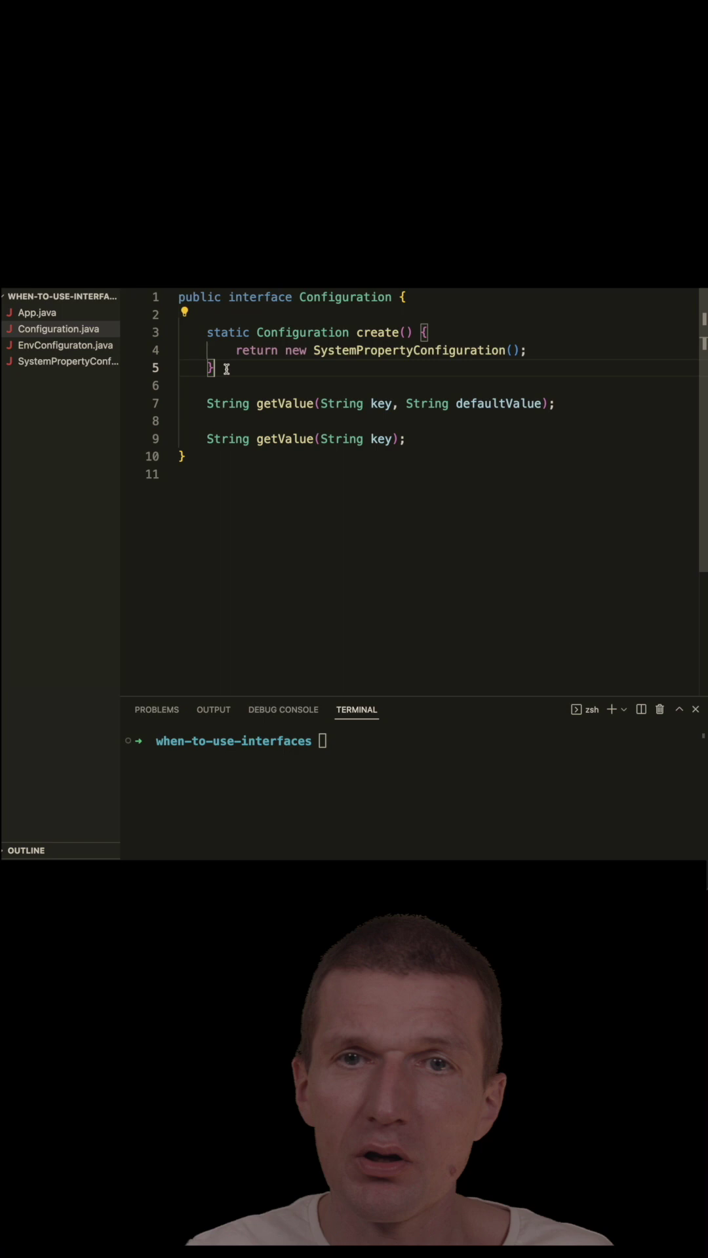
{"action": "left_click_drag", "start_coordinate": [181, 315], "coordinate": [214, 367]}
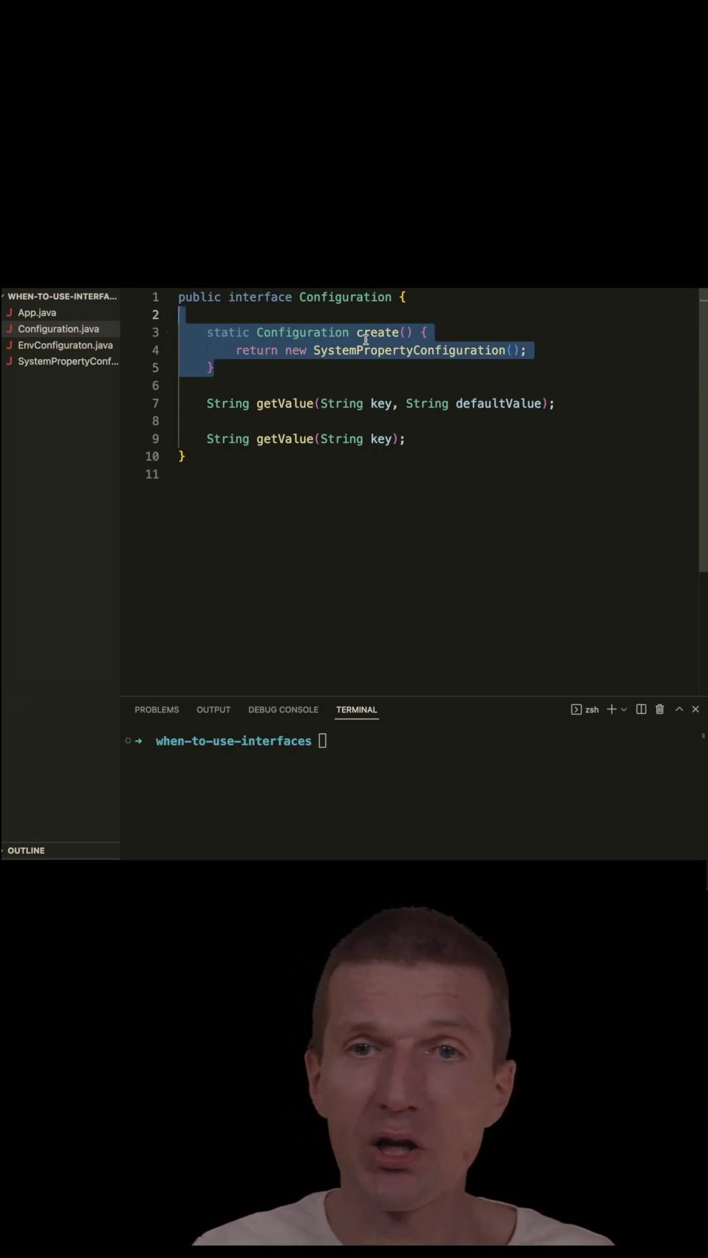
{"action": "left_click", "coordinate": [387, 385]}
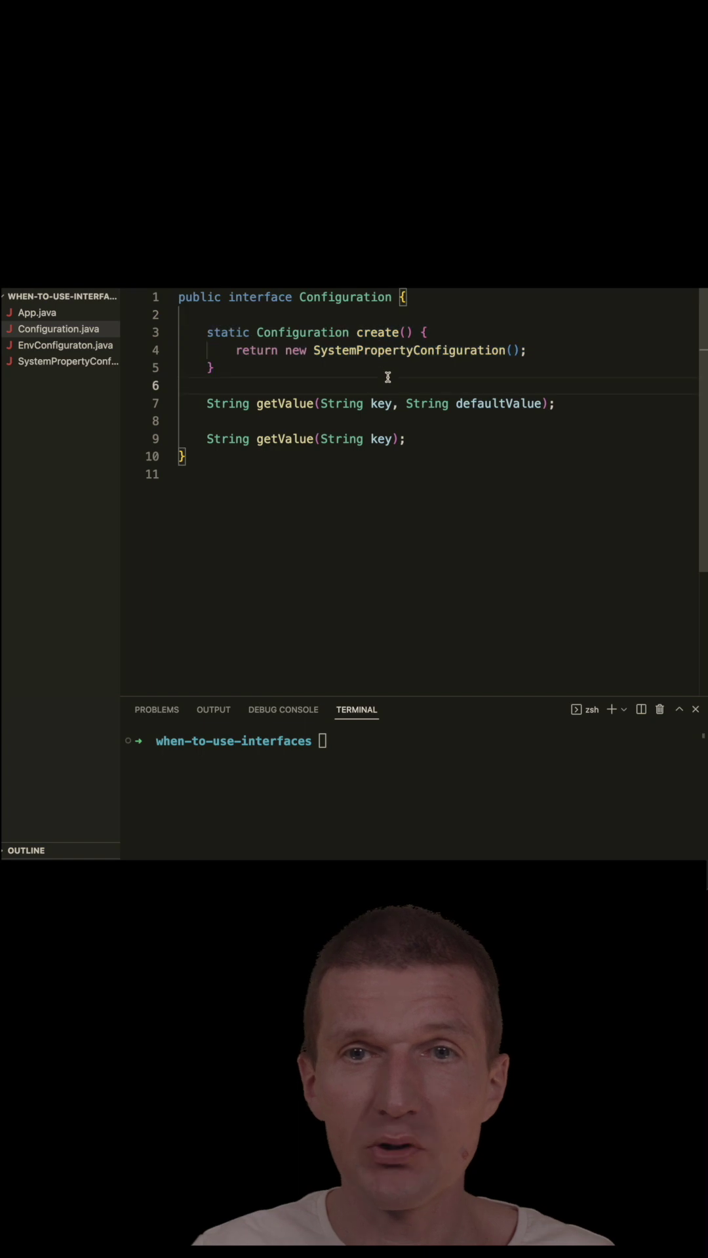
Review SystemPropertyConfiguration and EnvConfiguraton, return to App.java, and begin a java command in the terminal.
{"action": "left_click", "coordinate": [68, 361]}
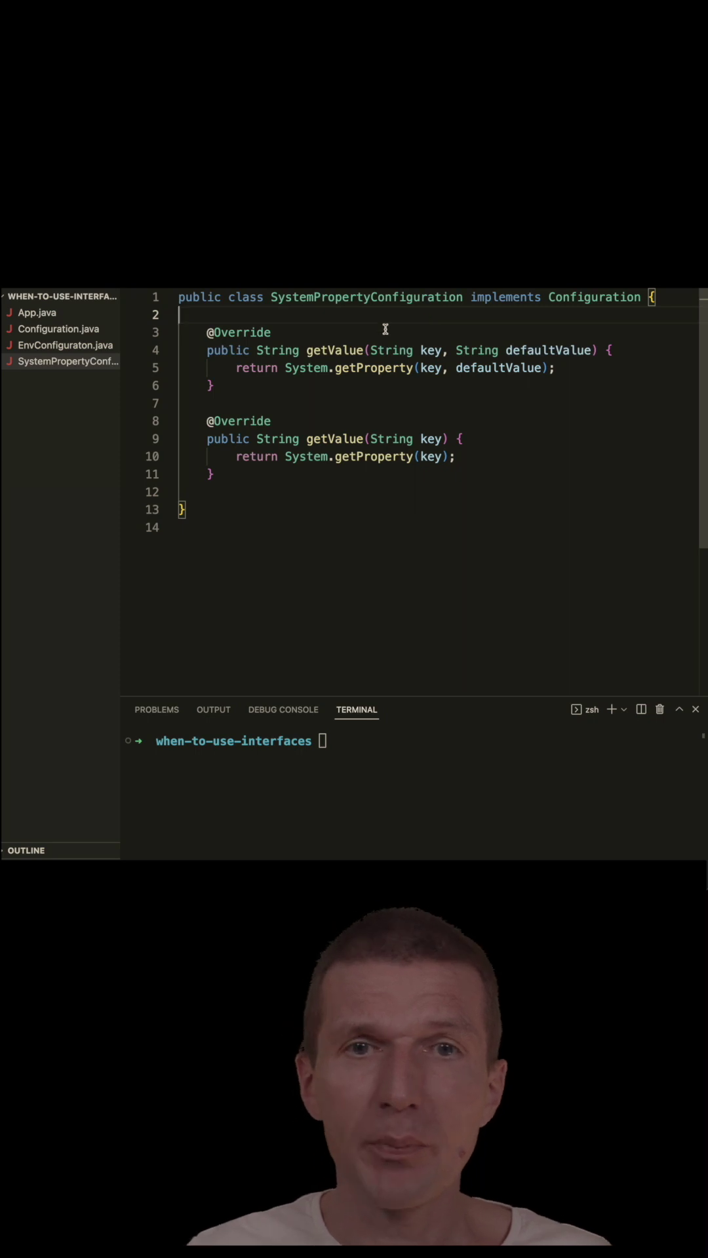
{"action": "left_click", "coordinate": [66, 346]}
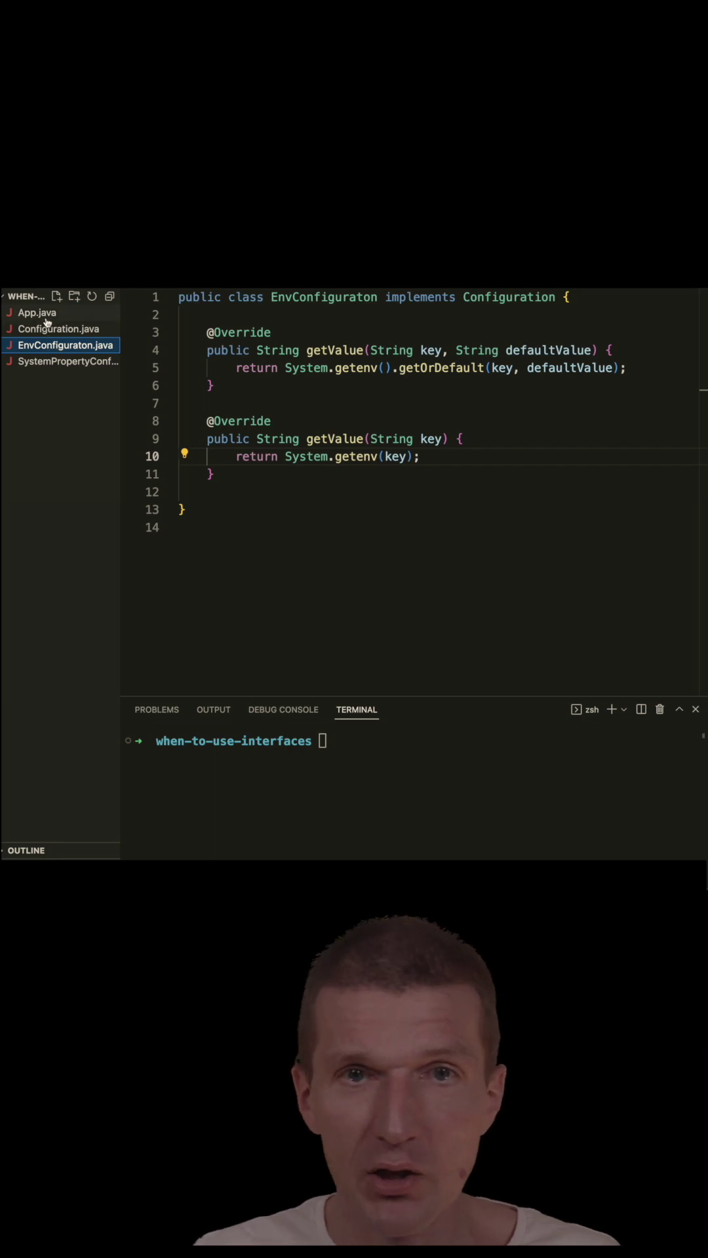
{"action": "left_click", "coordinate": [37, 312]}
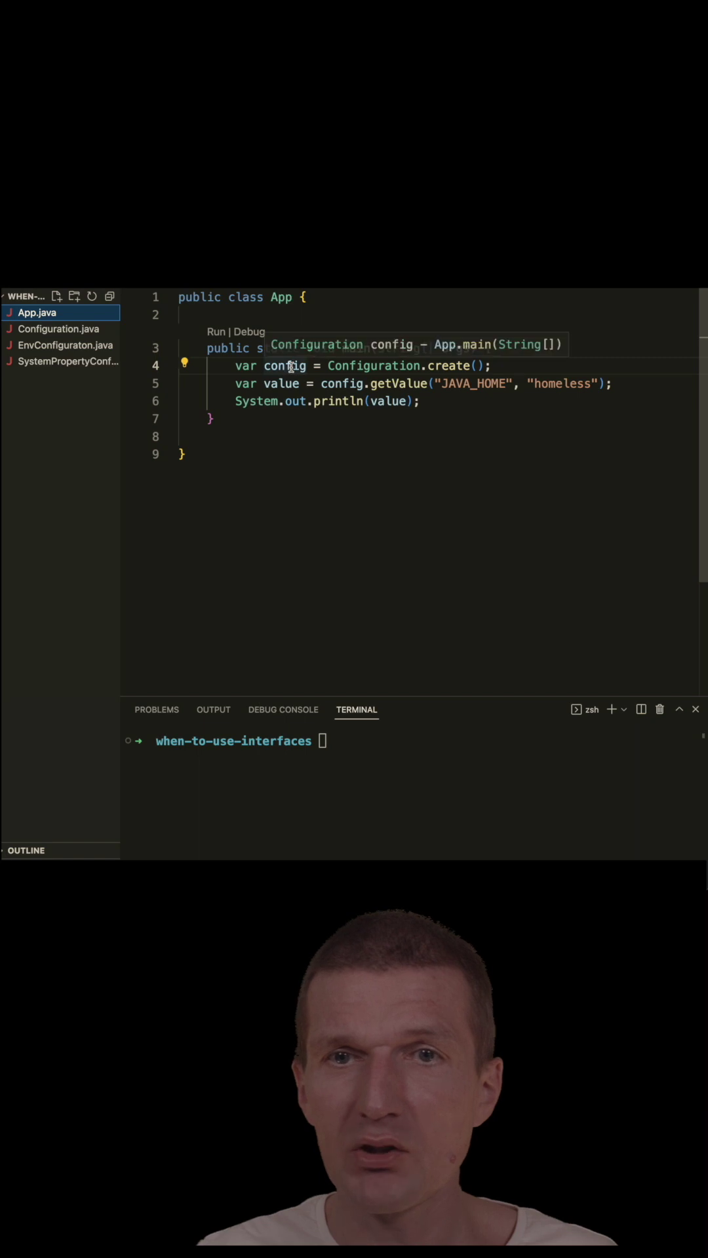
{"action": "mouse_move", "coordinate": [285, 366]}
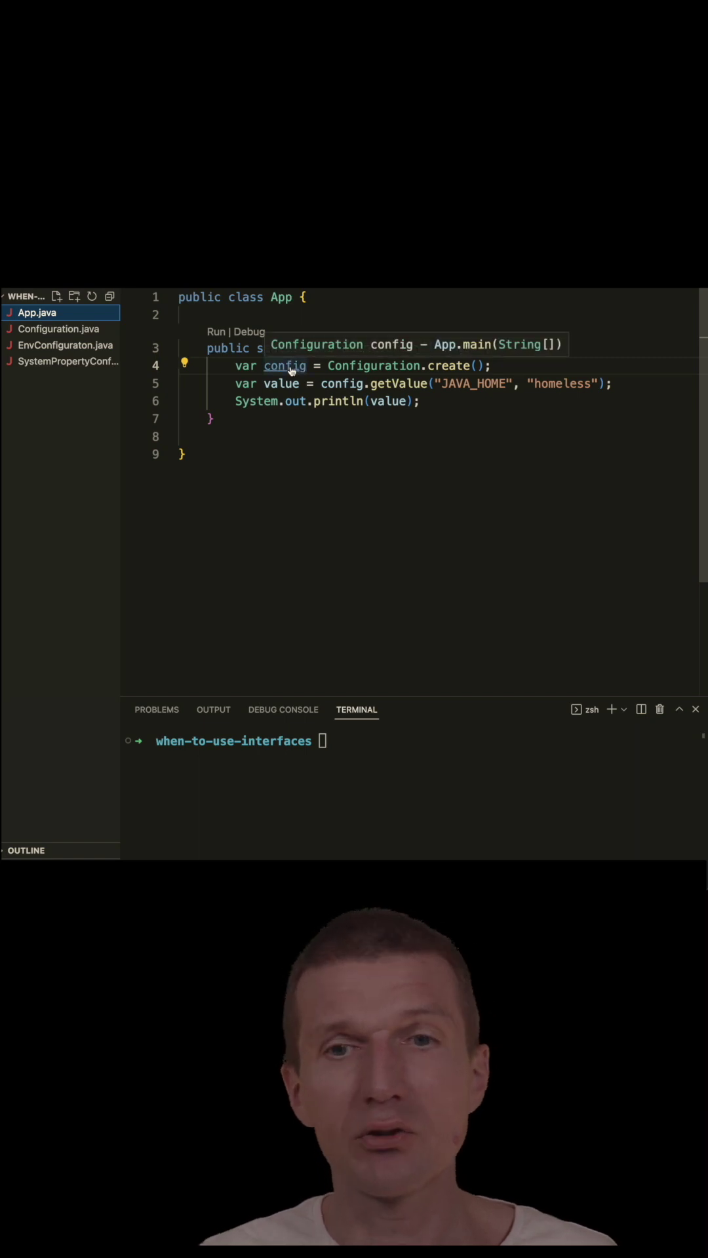
{"action": "type", "text": "jav"}
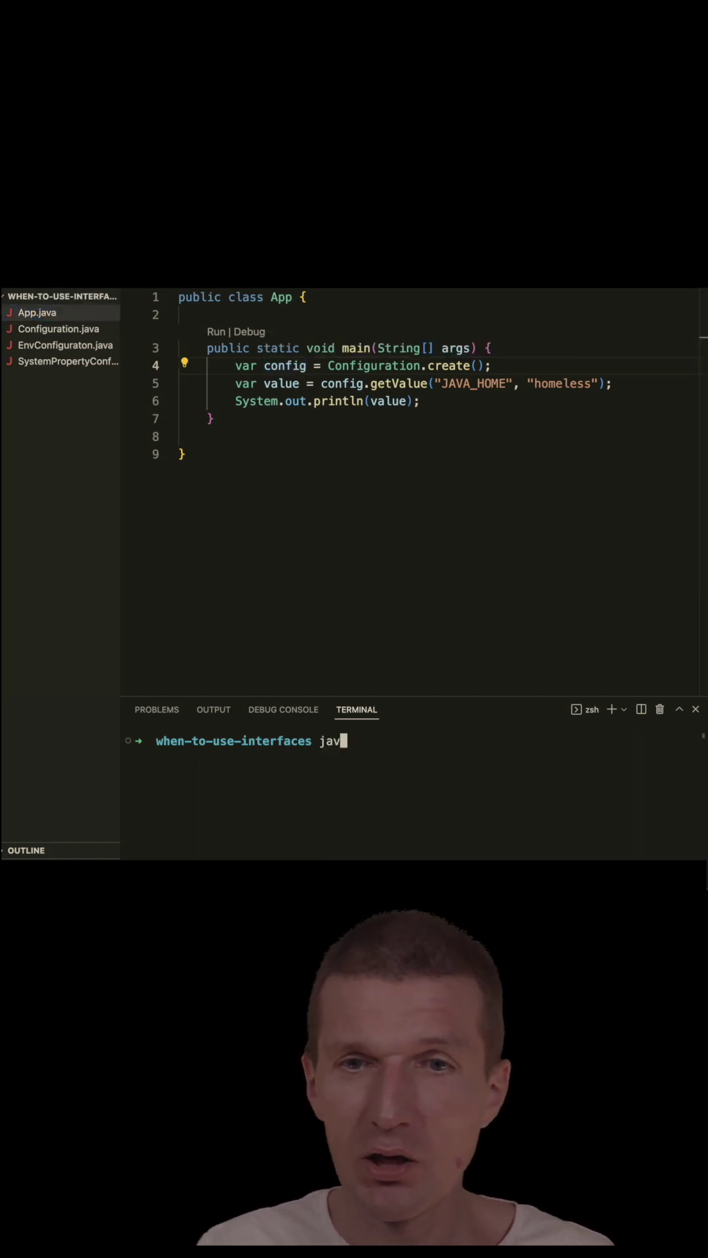